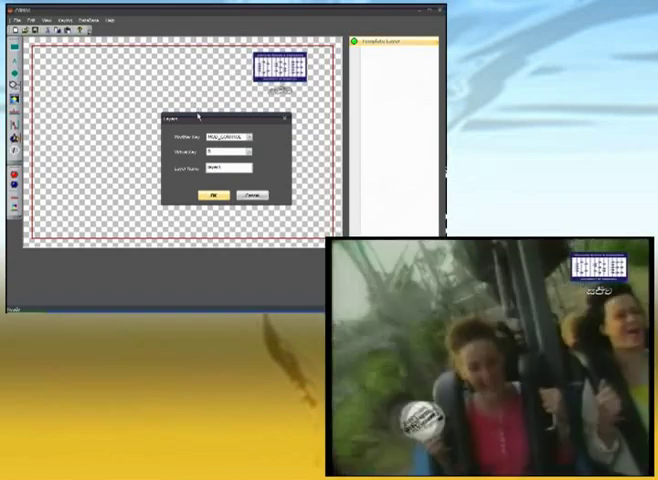
# Step: Confirm the Layer dialog to create Layer1 in the template
pyautogui.click(214, 193)
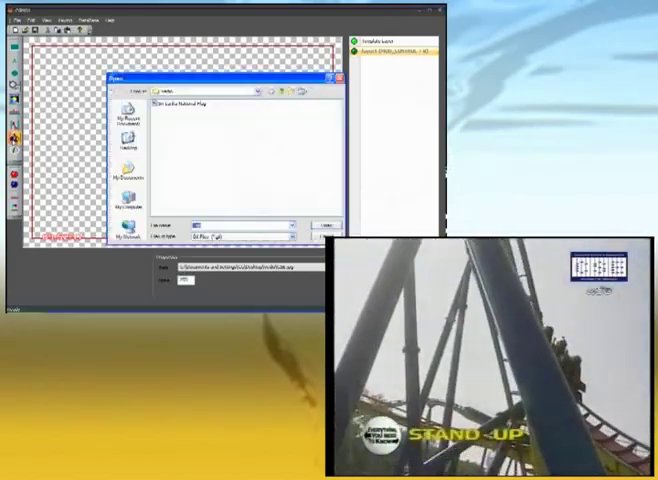
# Step: Insert the 'Sri Lanka National Flag' GIF onto the new layer
pyautogui.click(190, 104)
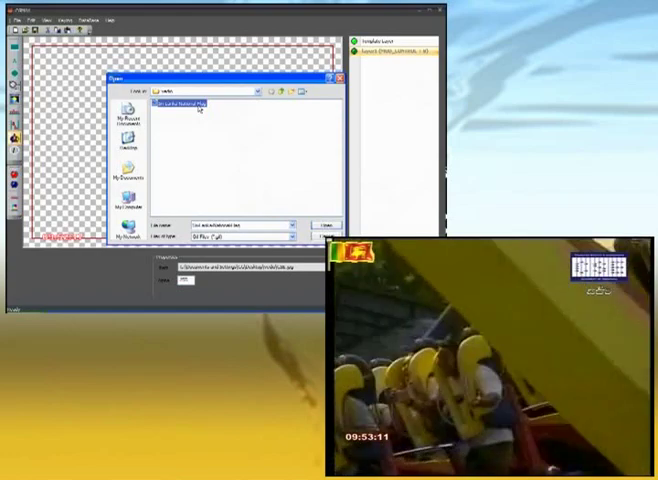
pyautogui.click(322, 221)
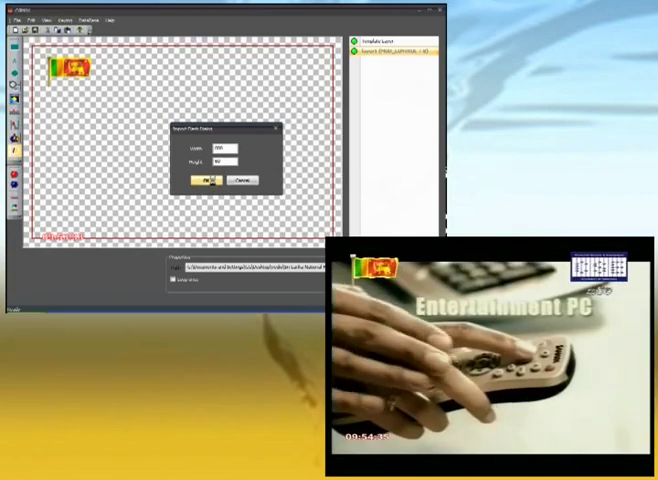
# Step: Accept the default width and height in the Insert Flash Object dialog
pyautogui.click(201, 181)
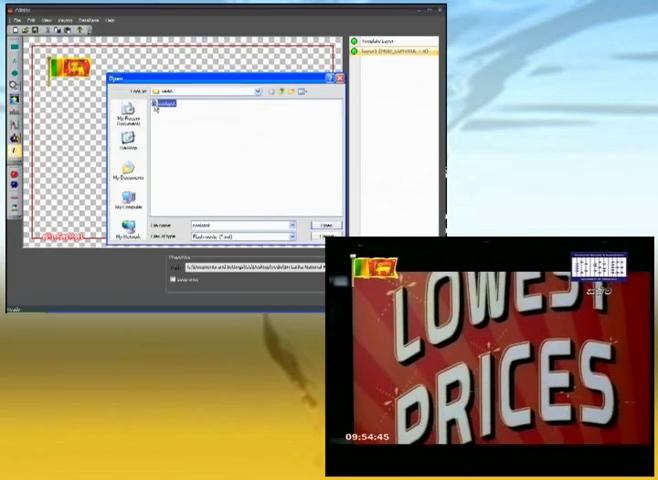